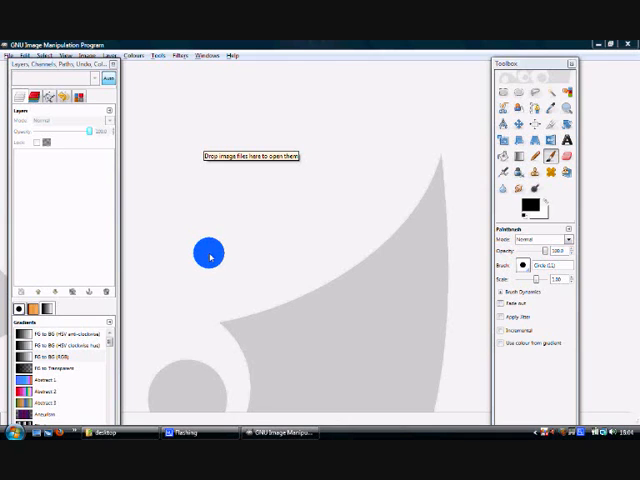
- Open sky.xcf from the Pictures folder as the background image
click(16, 56)
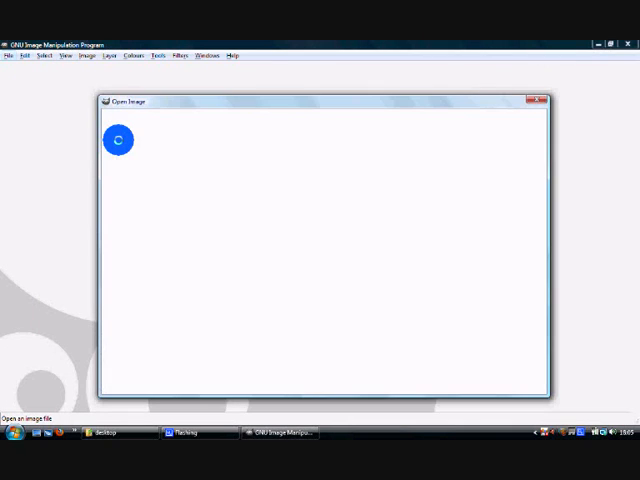
click(118, 138)
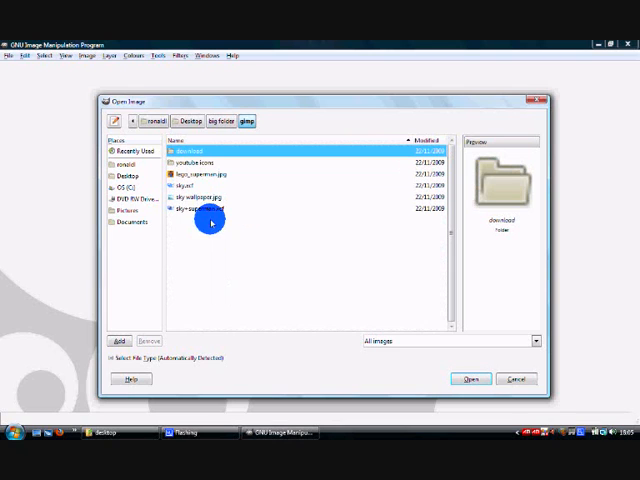
click(204, 200)
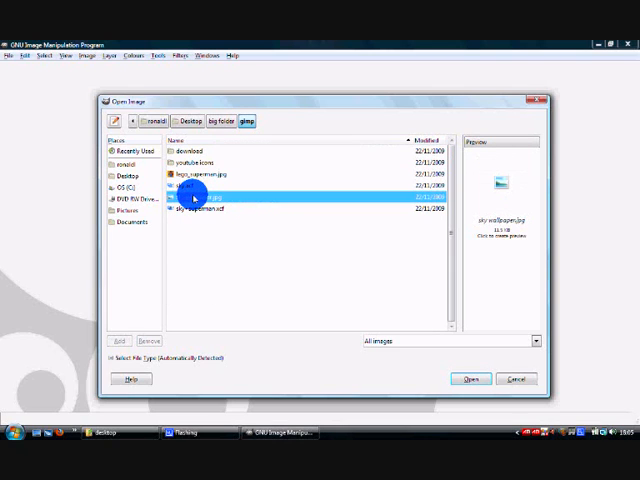
click(200, 196)
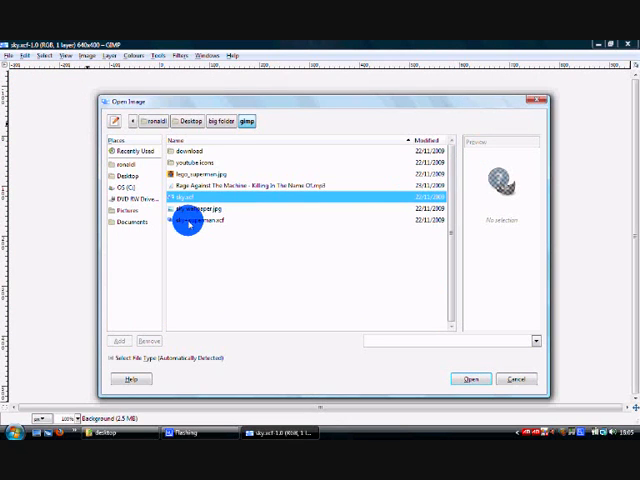
- Open lego_superman.jpg in its own image window beside the sky background
click(200, 188)
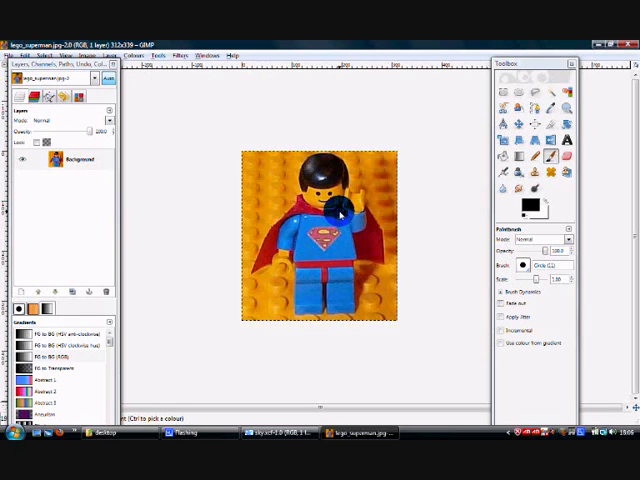
mouse_move(534, 104)
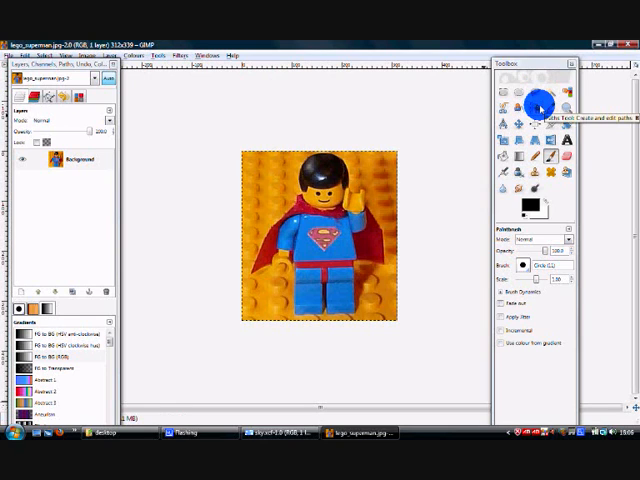
- Start a closed outline path around the Superman figure, beginning at his head
click(536, 108)
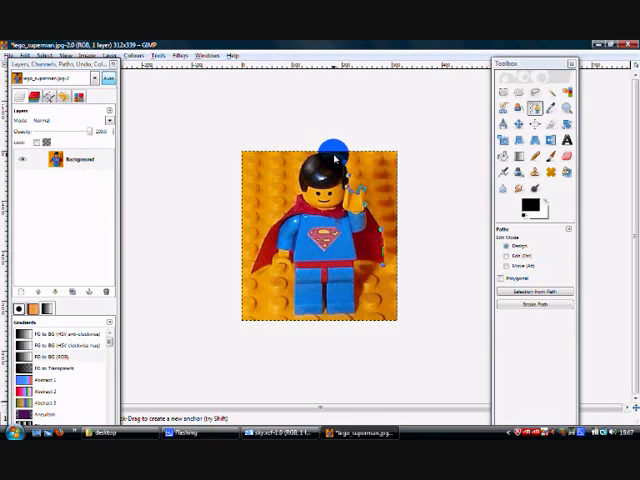
click(324, 156)
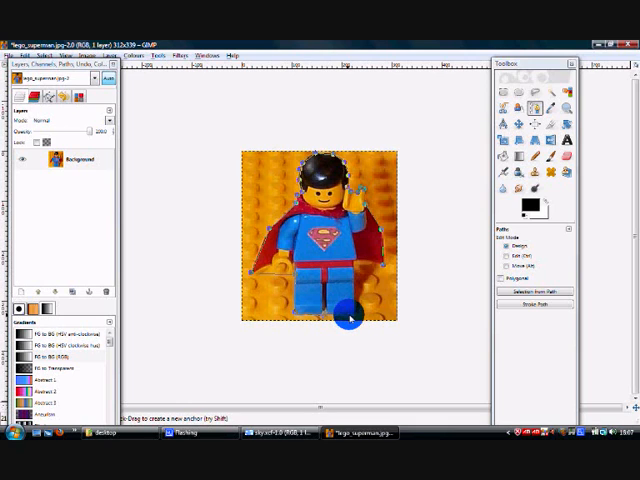
mouse_move(352, 262)
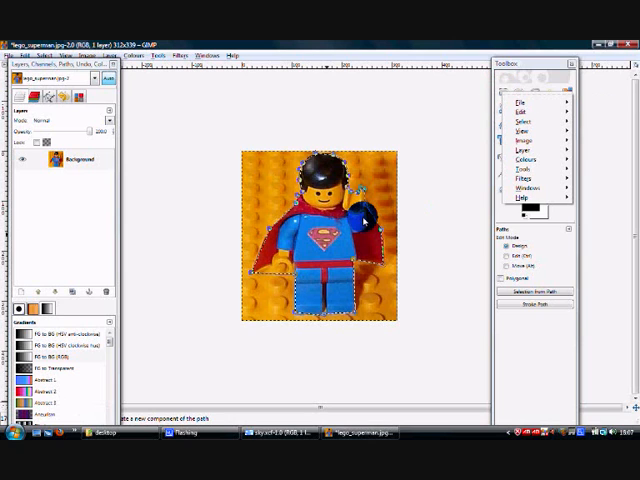
- Select Superman from the traced path and paste him onto the sky as a floating layer
right_click(380, 230)
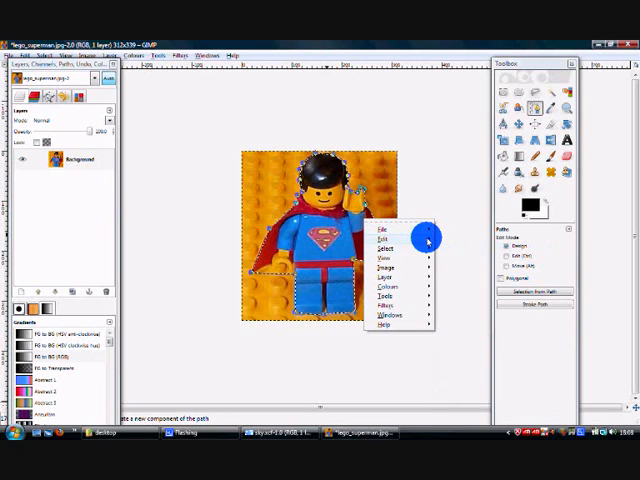
click(380, 240)
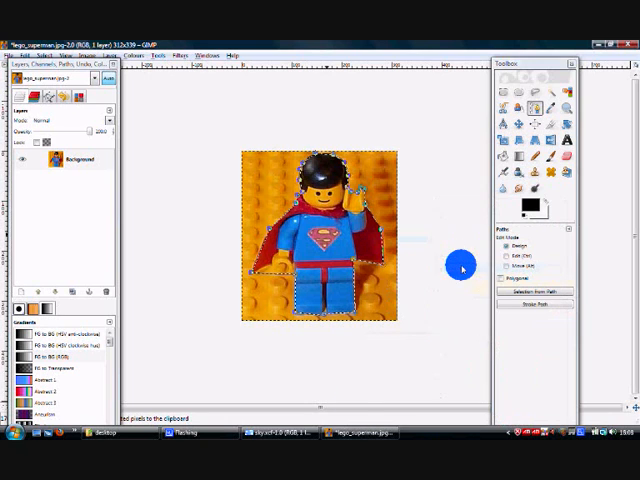
right_click(270, 216)
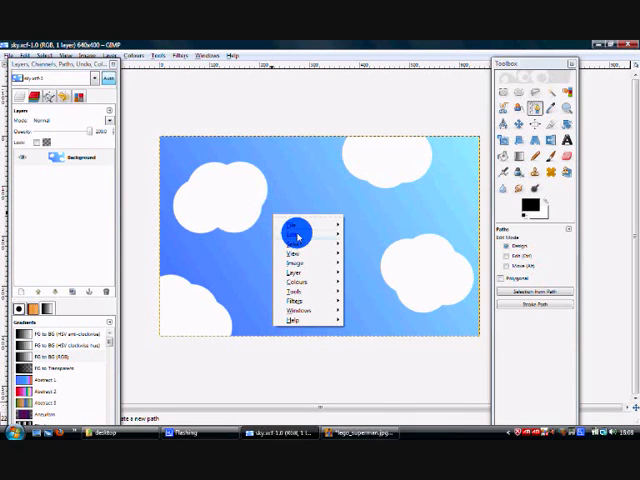
click(292, 252)
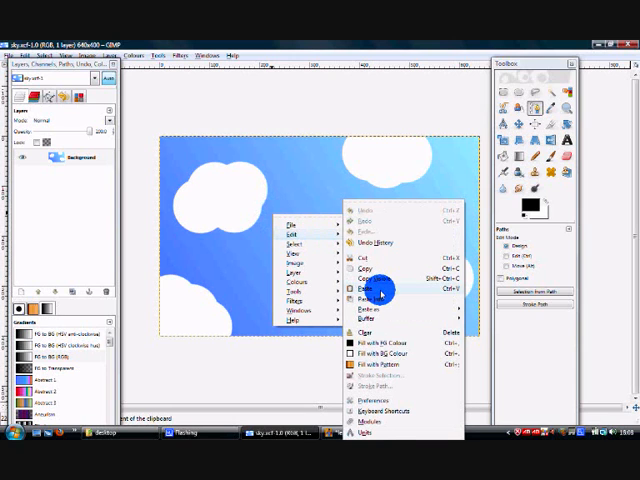
click(360, 288)
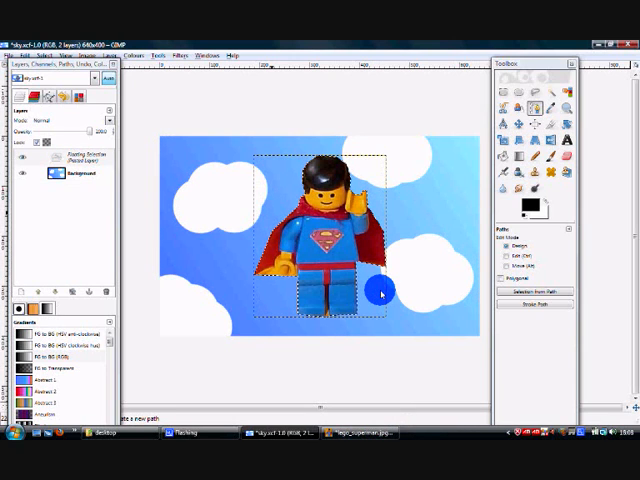
mouse_move(384, 208)
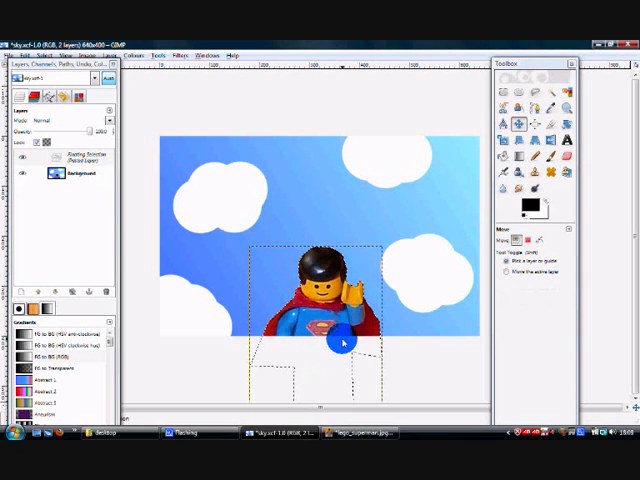
- Rotate the pasted Superman so he leans as if flying near the bottom-left edge
drag(342, 340, 268, 340)
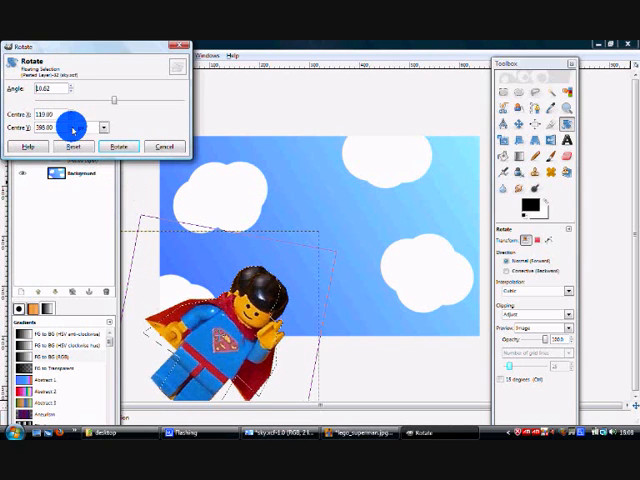
click(118, 146)
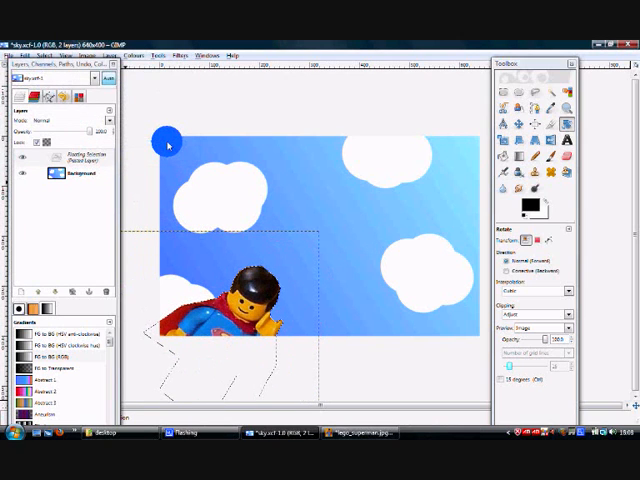
click(508, 124)
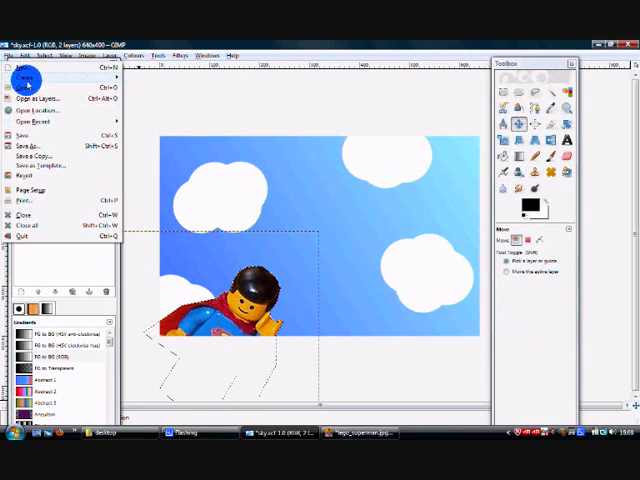
- Save the scene as a named XCF frame, nudge Superman, and save the next frame
click(32, 148)
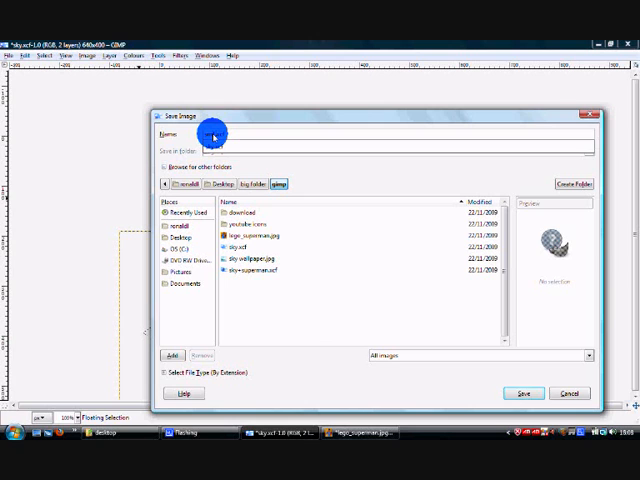
click(524, 392)
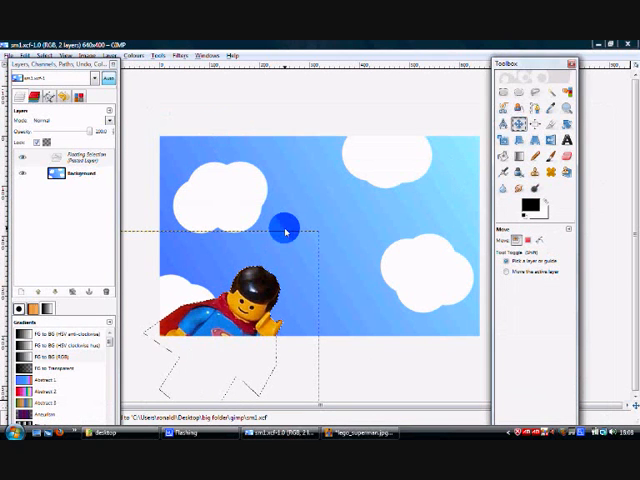
drag(284, 230, 262, 258)
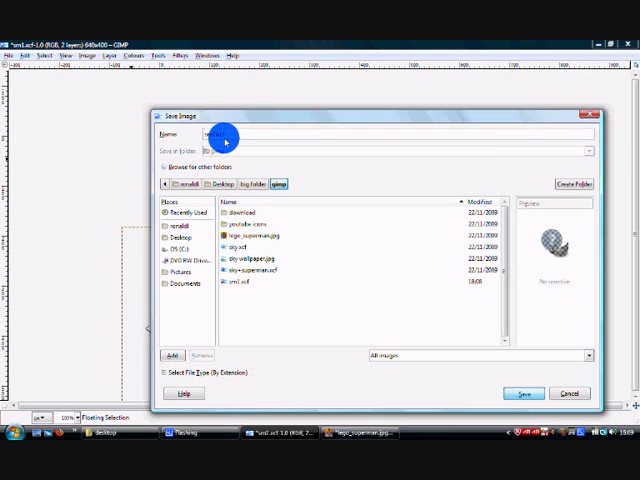
click(524, 392)
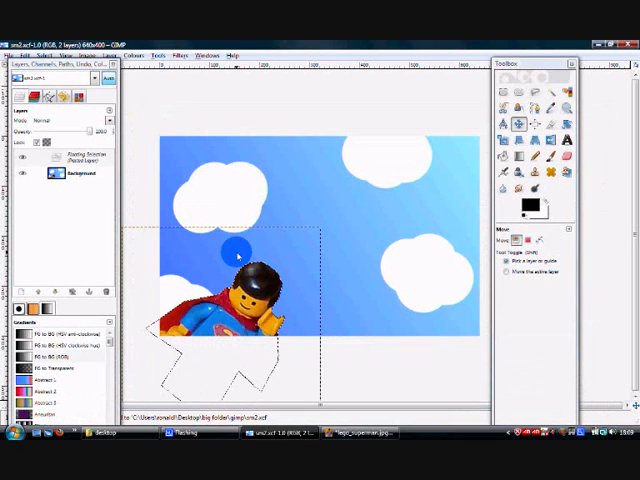
- Drag the tilted Superman around and settle him flying over the clouds at the centre
drag(238, 256, 376, 156)
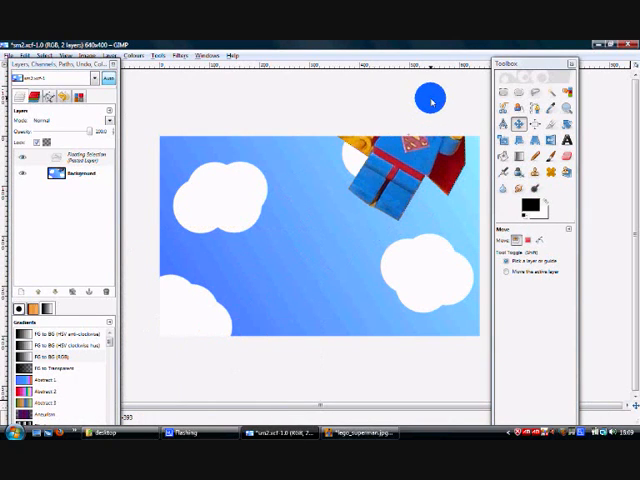
drag(430, 100, 304, 168)
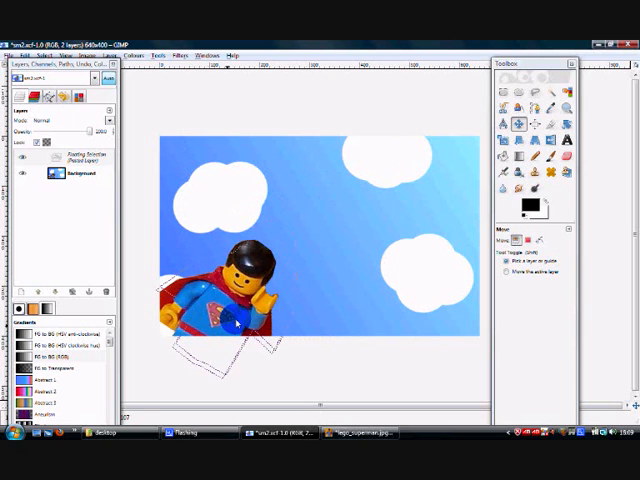
drag(230, 320, 330, 210)
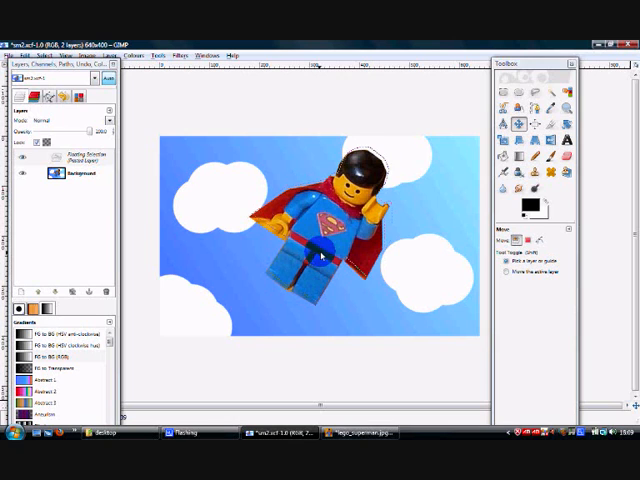